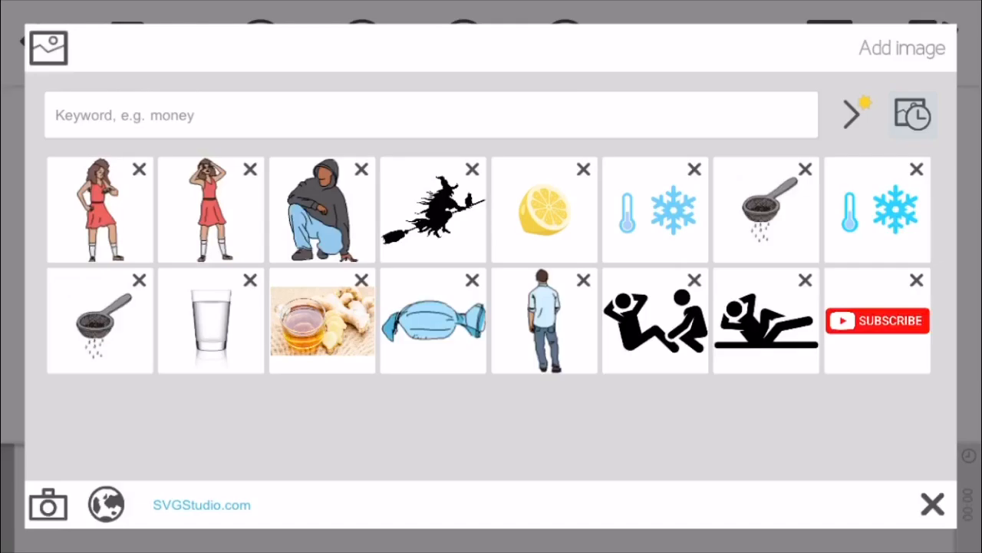
Place the crouching man in the grey hoodie and blue trousers onto the canvas.
left_click(323, 209)
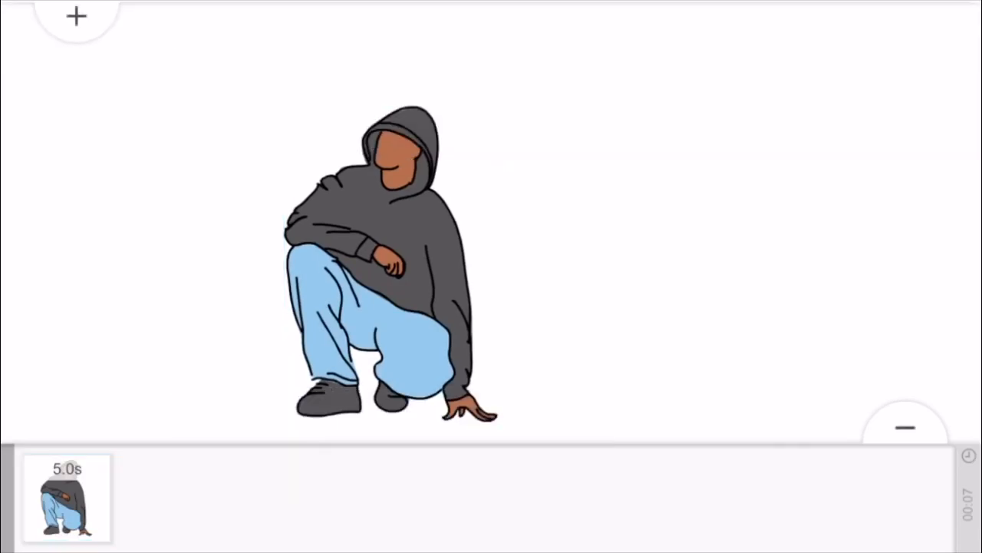
Place the standing woman in the red dress from the image library beside the crouching man.
left_click(77, 15)
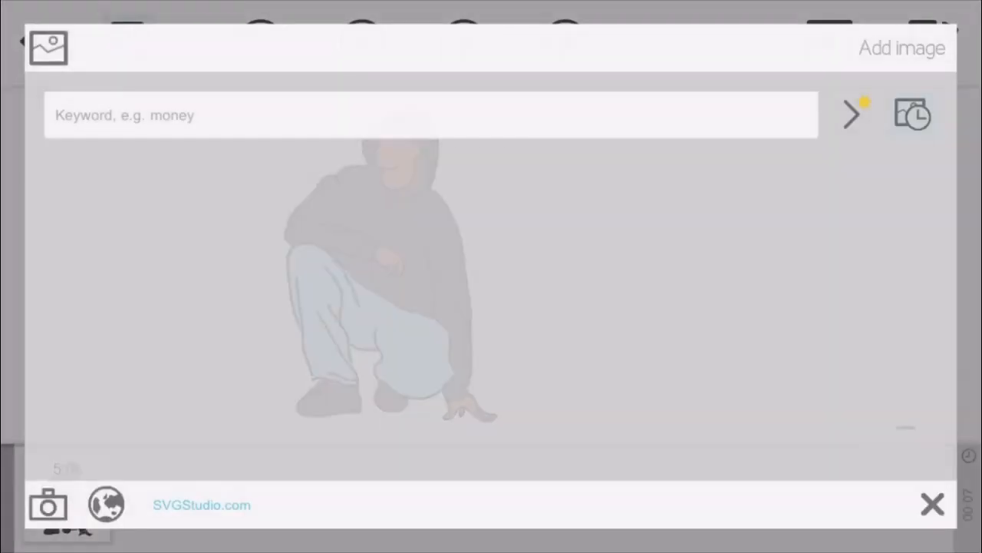
left_click(852, 114)
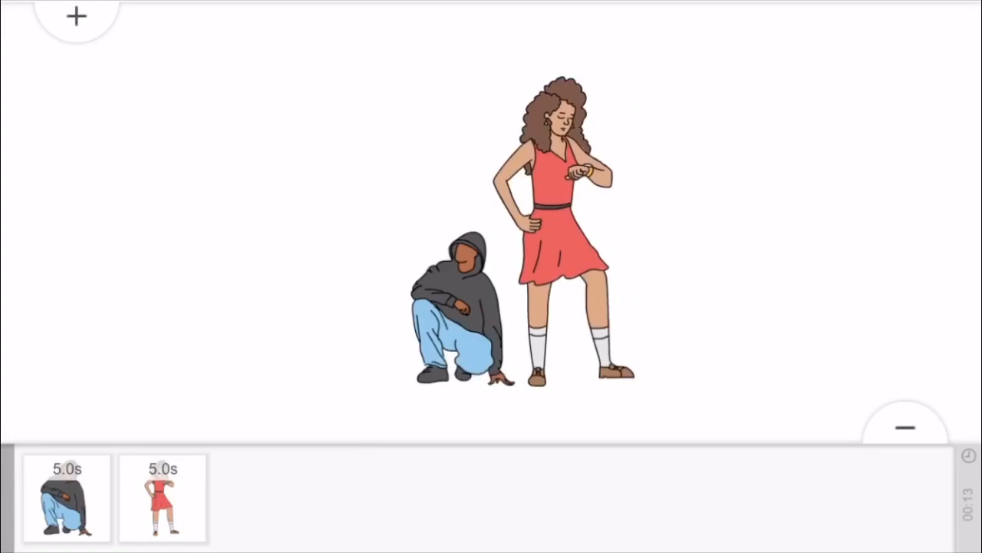
left_click(553, 207)
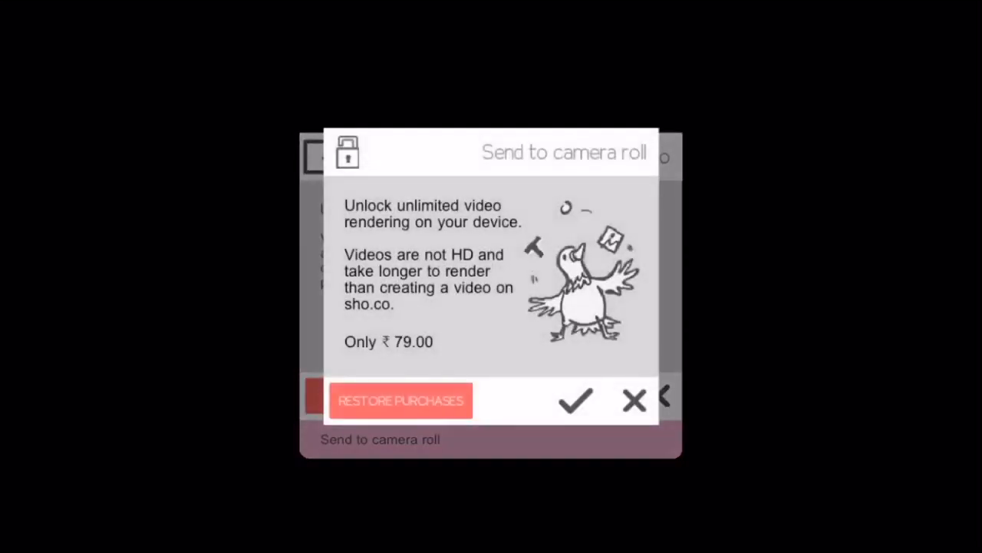
Restore the rendering unlock purchase and begin creating the scene's video.
left_click(399, 399)
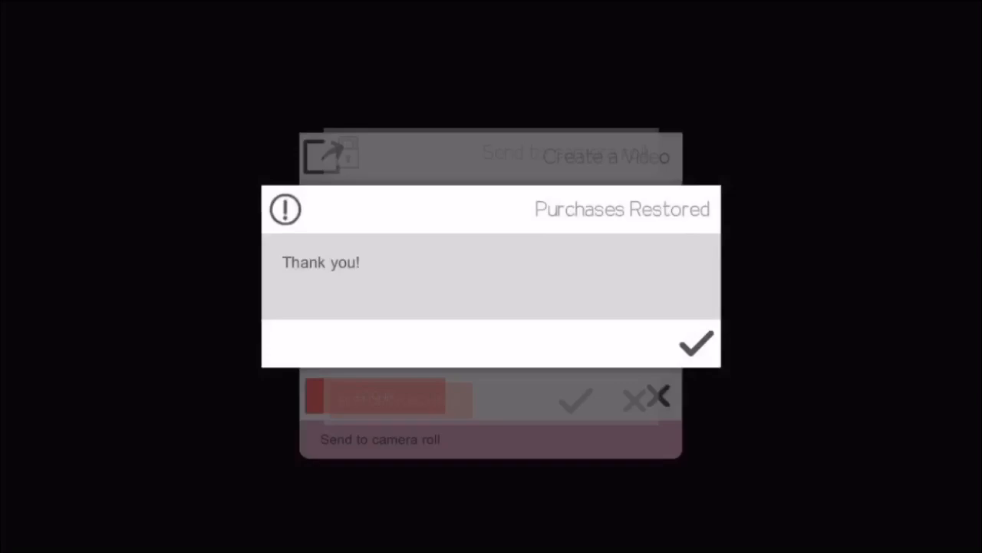
left_click(696, 344)
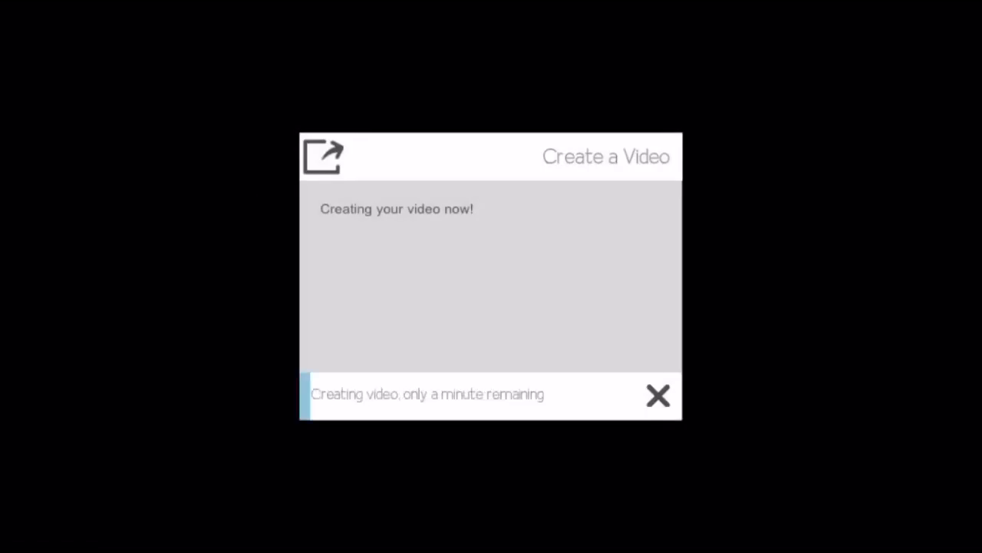